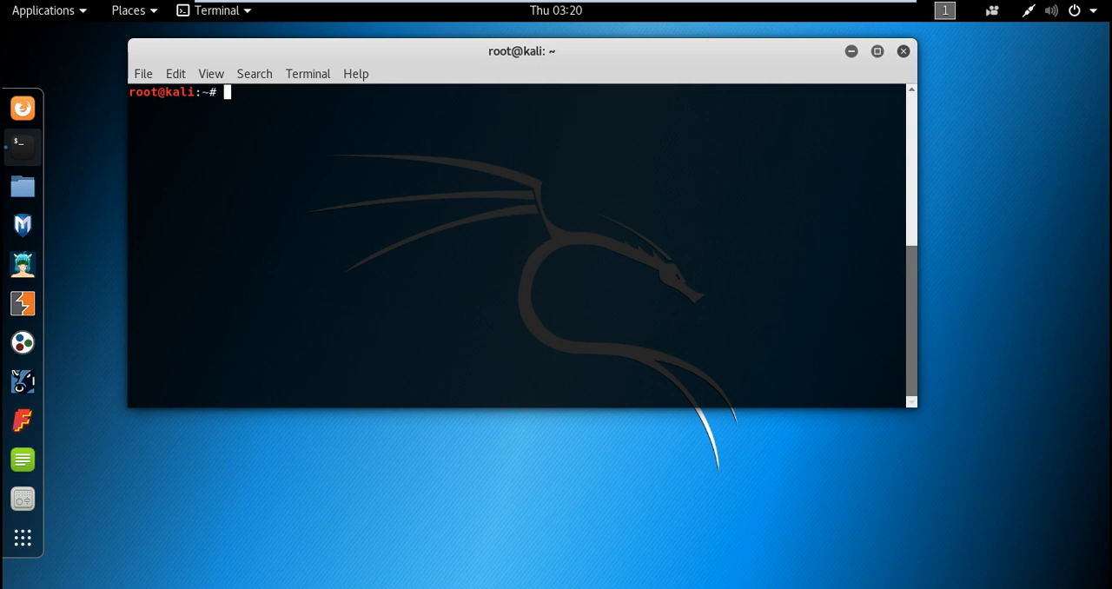
- Run searchsploit with no arguments and scroll through its usage, examples, options and notes
type("searc")
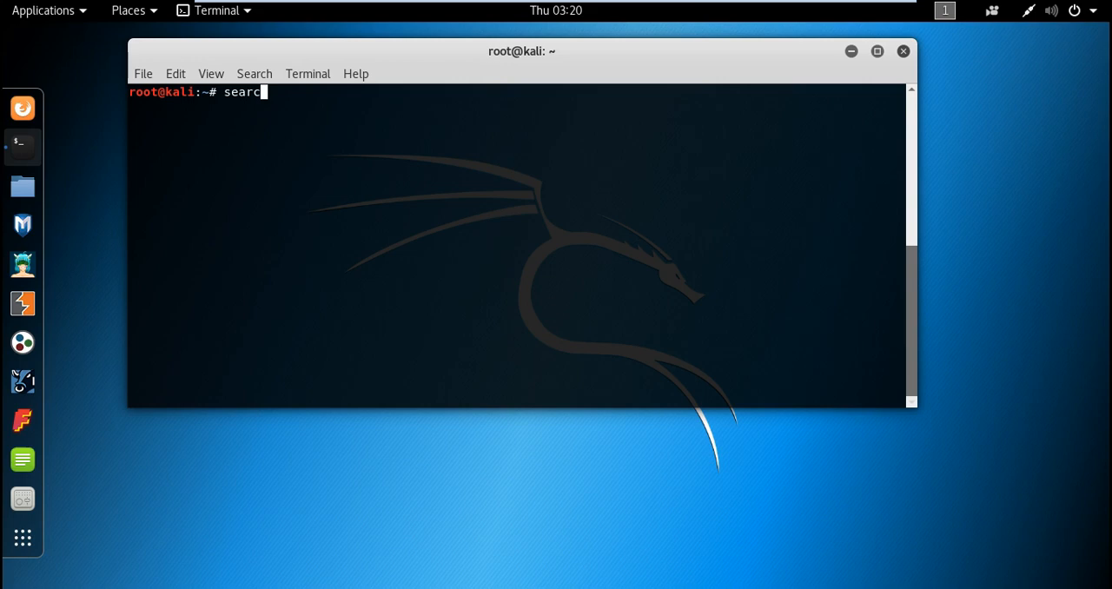
key("Return")
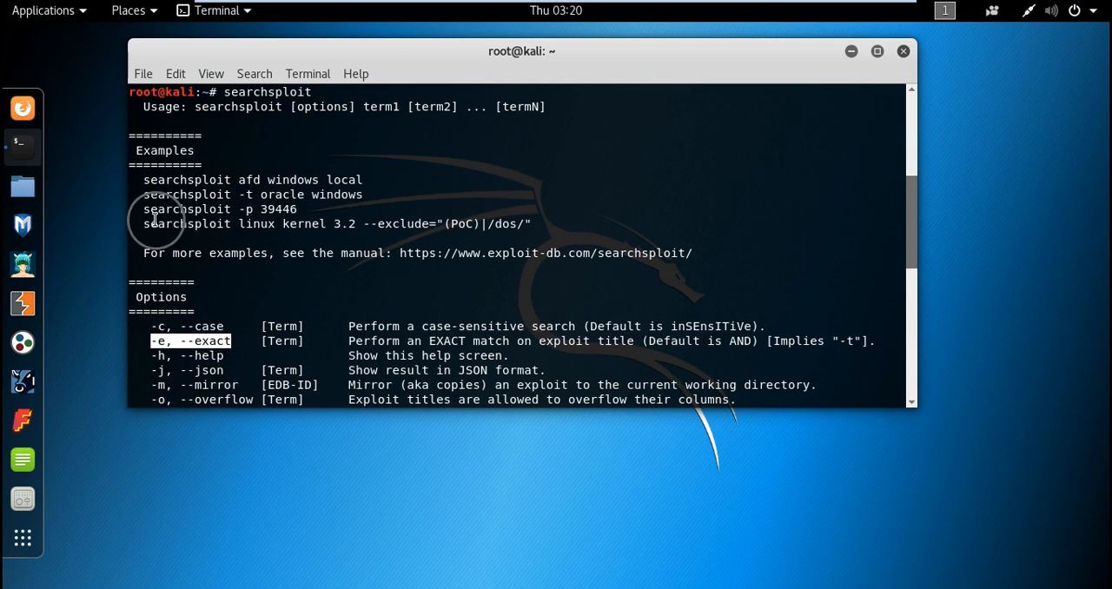
scroll("down", 3)
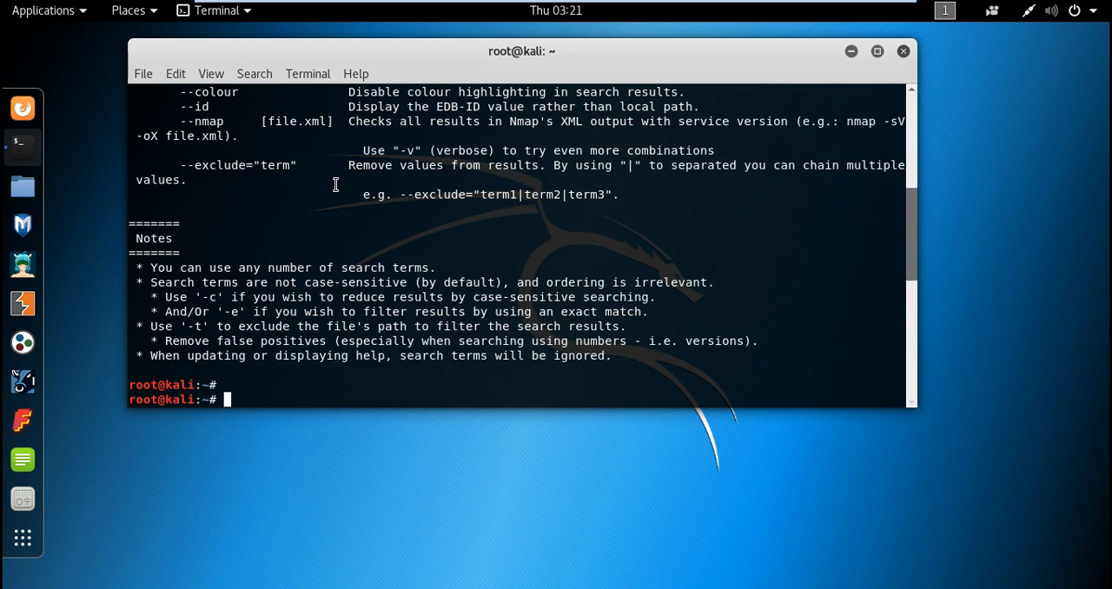
- Search searchsploit for http and review the matching exploit titles and file paths
type("searchsploit ht")
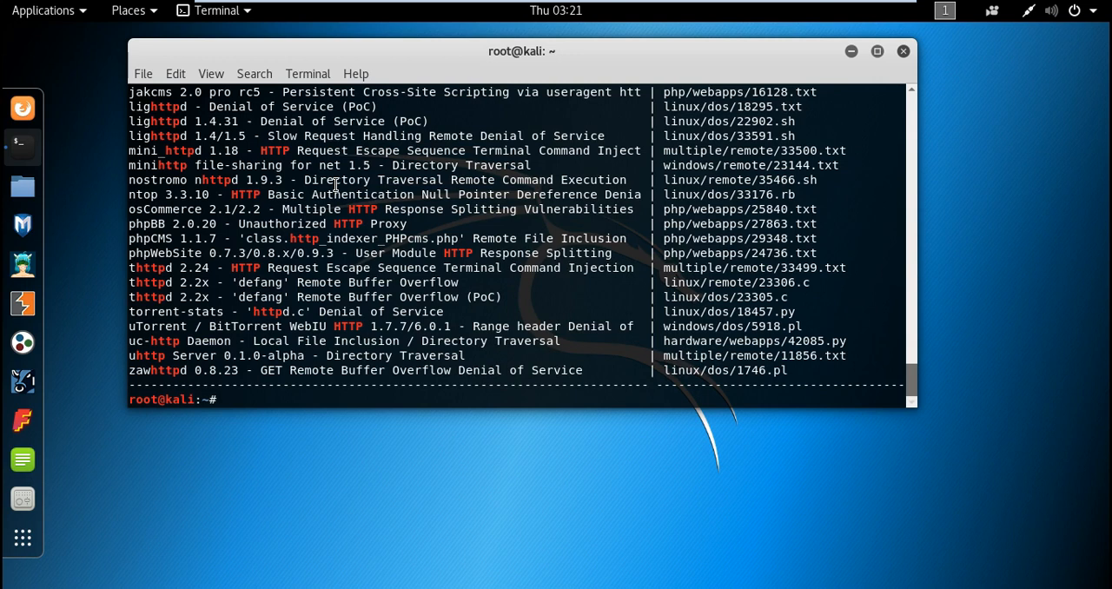
double_click(172, 150)
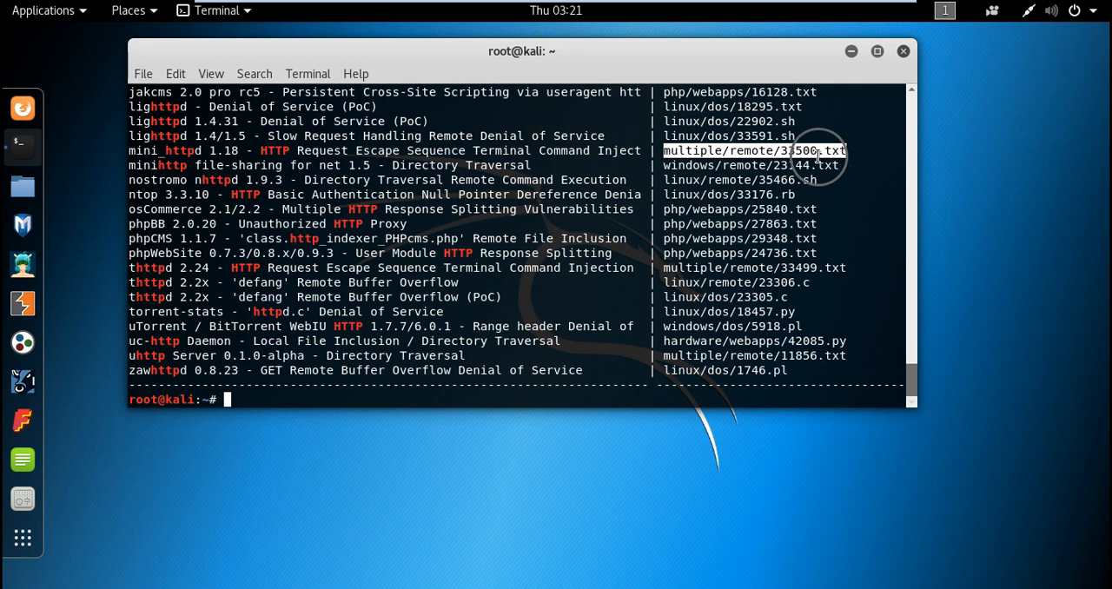
mouse_move(815, 155)
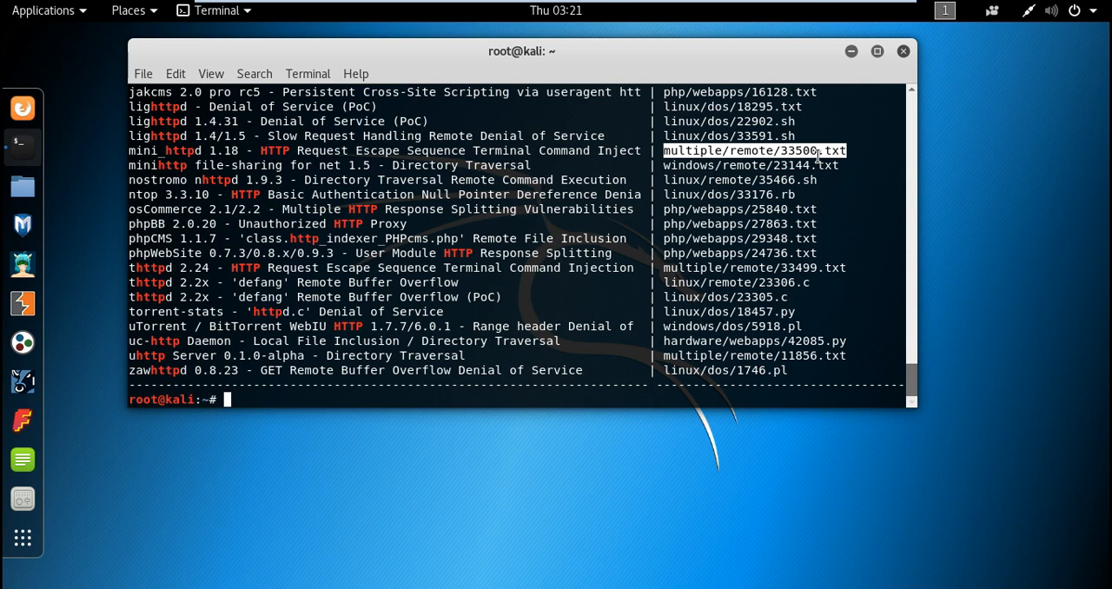
type("searchsploit")
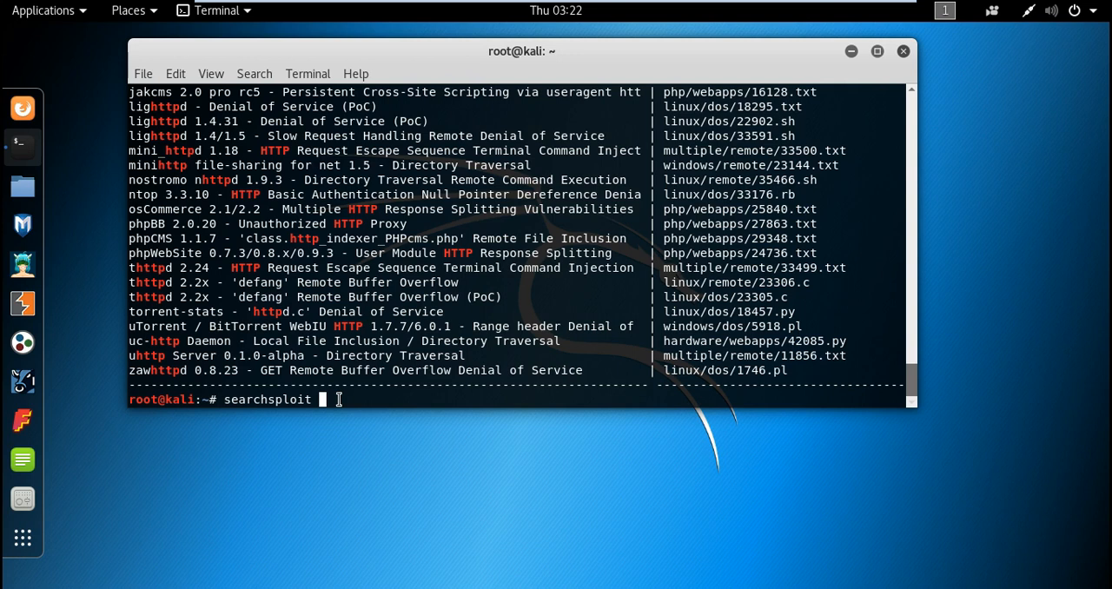
- Search searchsploit for windows and scroll through the Windows exploit paths
type("windows")
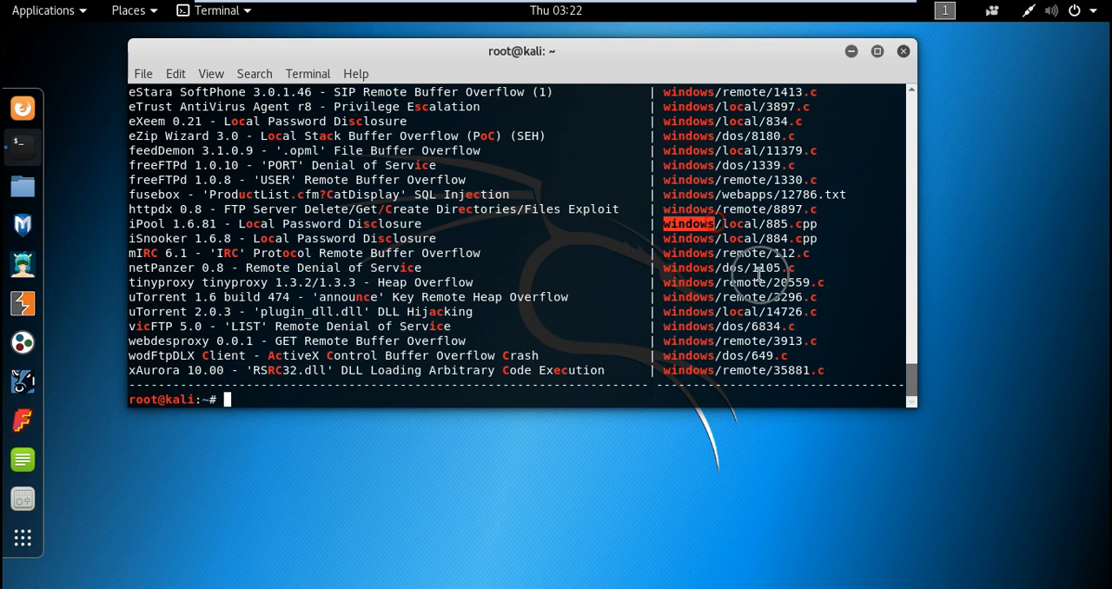
scroll("down", 3)
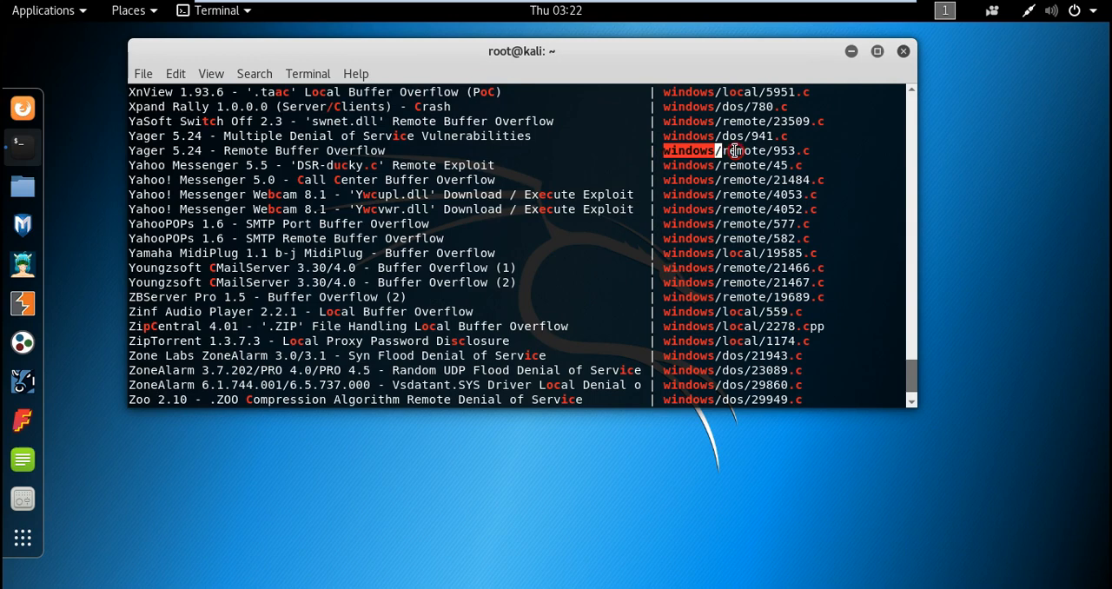
scroll("down", 3)
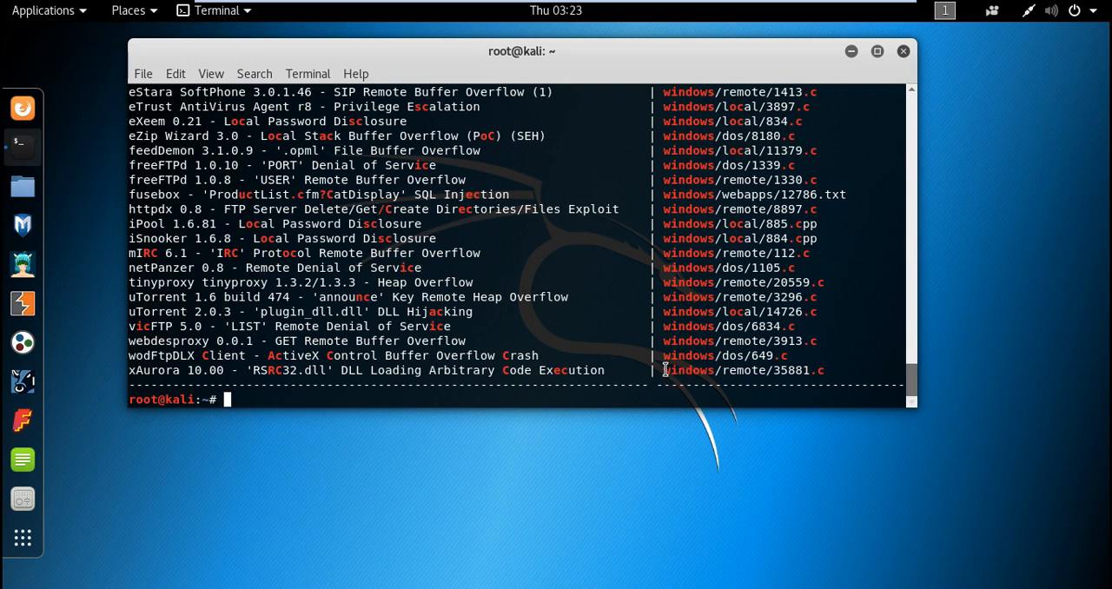
mouse_move(667, 394)
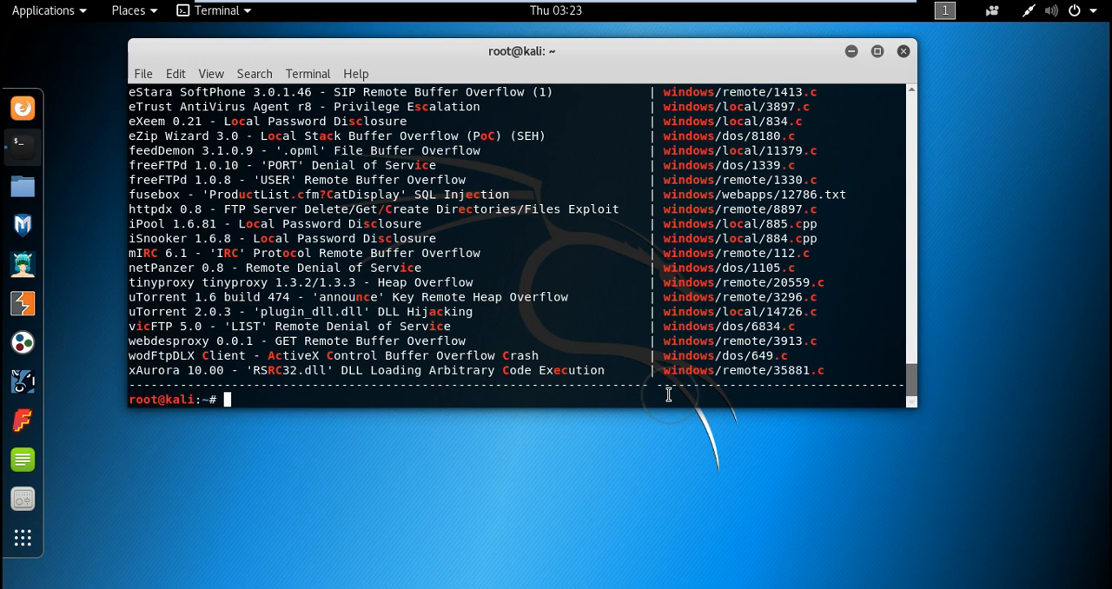
- Look up exploit 35881 (xAurora RSRC32.dll) and open its C source in Leafpad
type("searchsploit 35881")
type("locate /usr/share/exploitdb/platforms/windows/remote/35881.c")
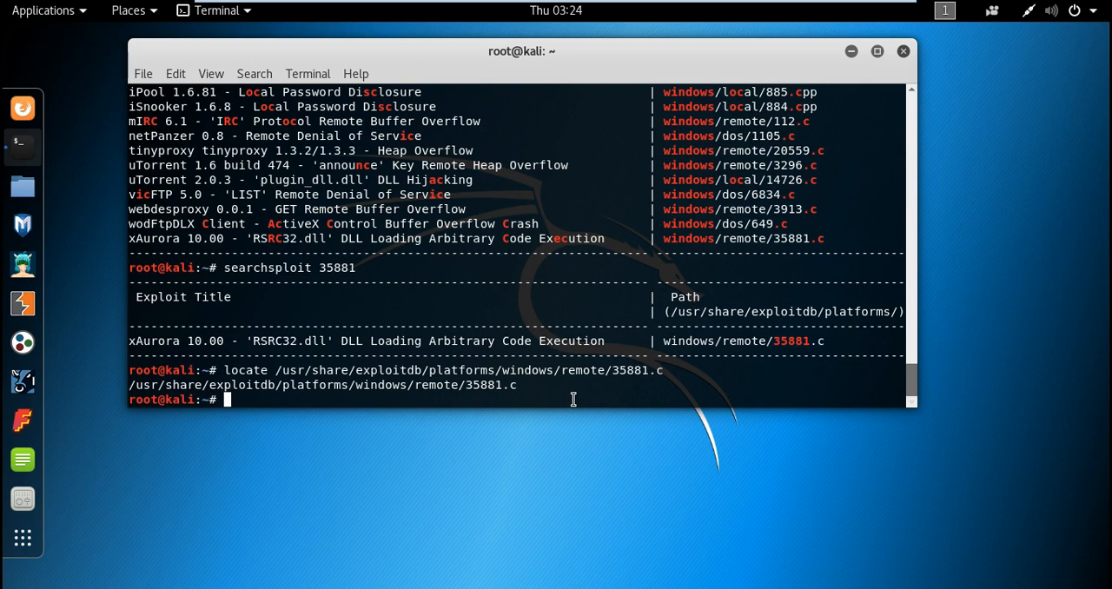
type("searchsploit 35881")
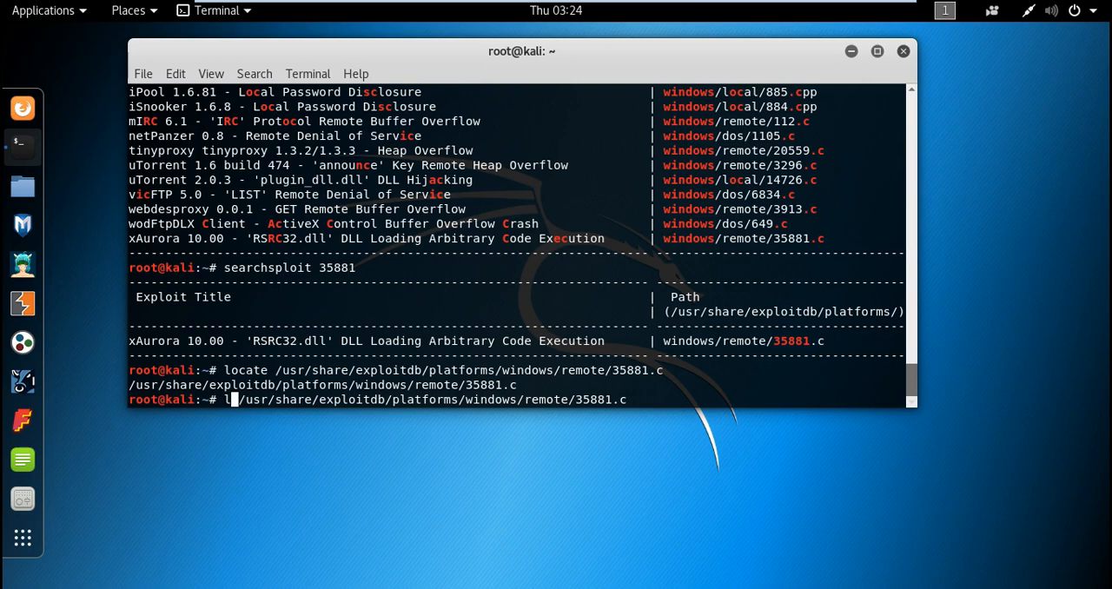
key("Return")
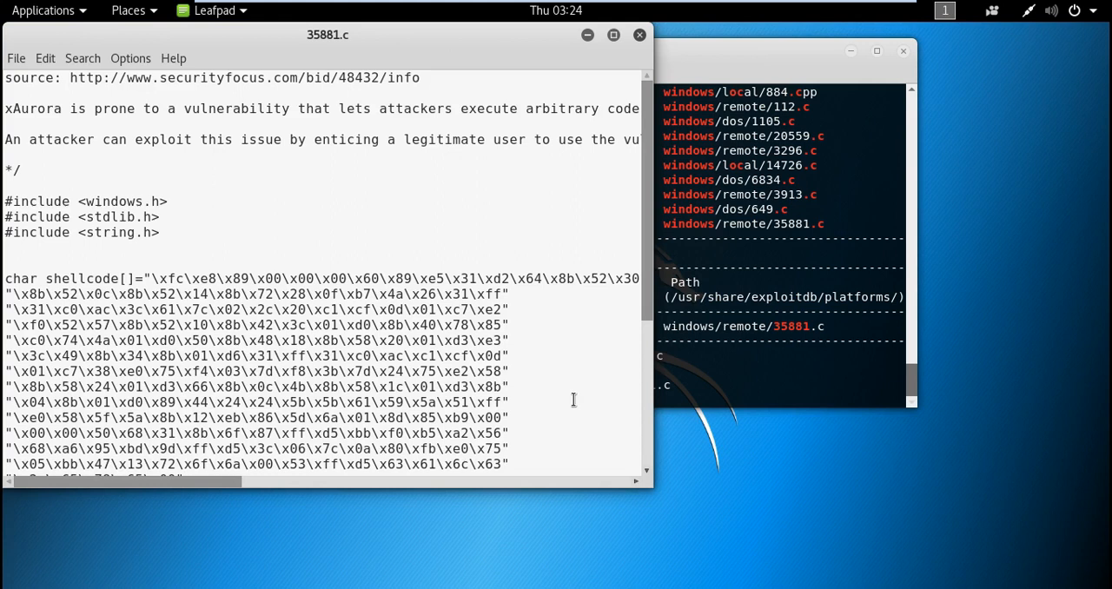
- Read through the 35881.c exploit source in Leafpad and close it
left_click_drag(143, 278, 495, 417)
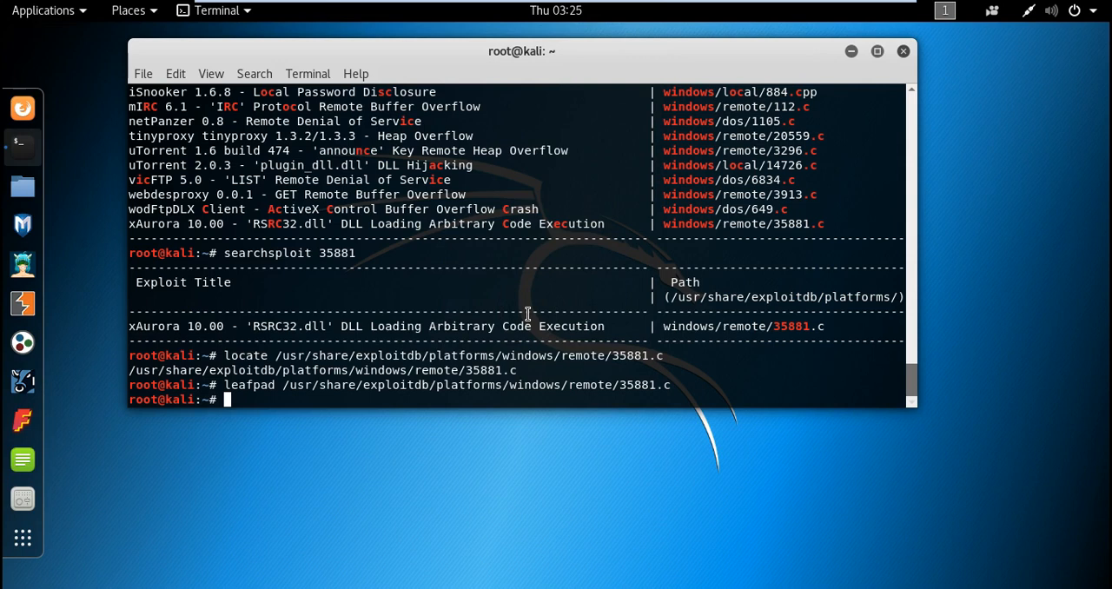
mouse_move(527, 310)
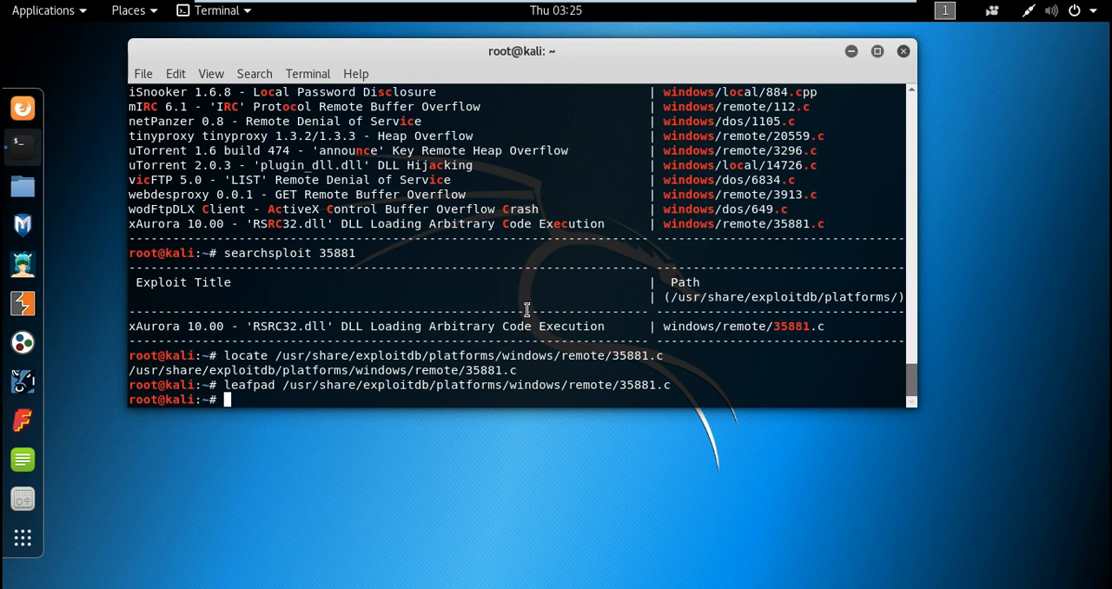
mouse_move(793, 289)
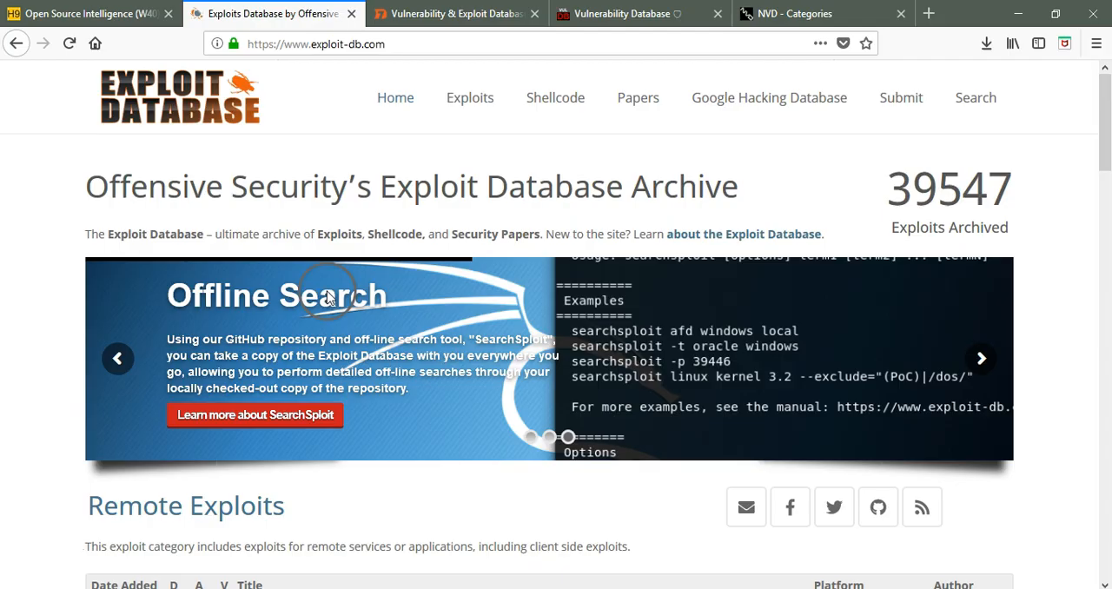
mouse_move(460, 381)
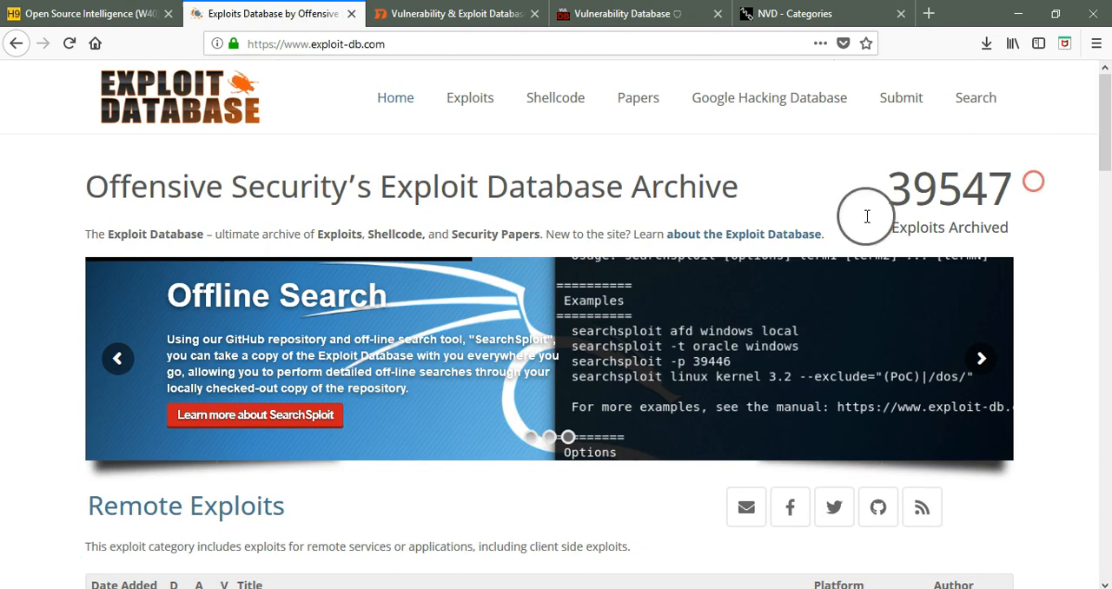
- Open Exploit-DB's Web Application Exploits listing from the home page
scroll("down", 3)
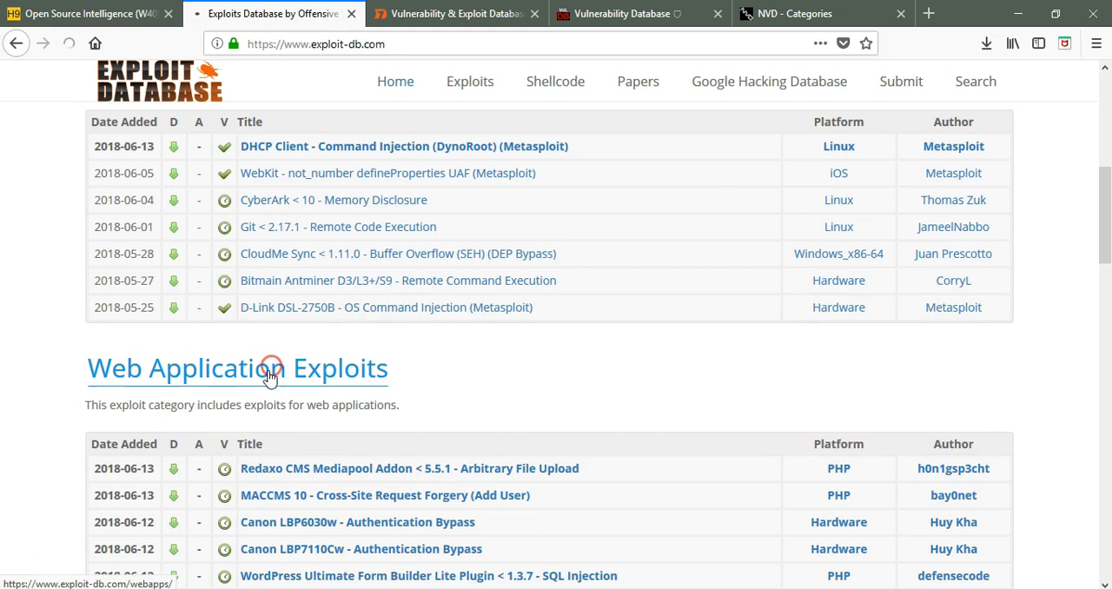
left_click(269, 370)
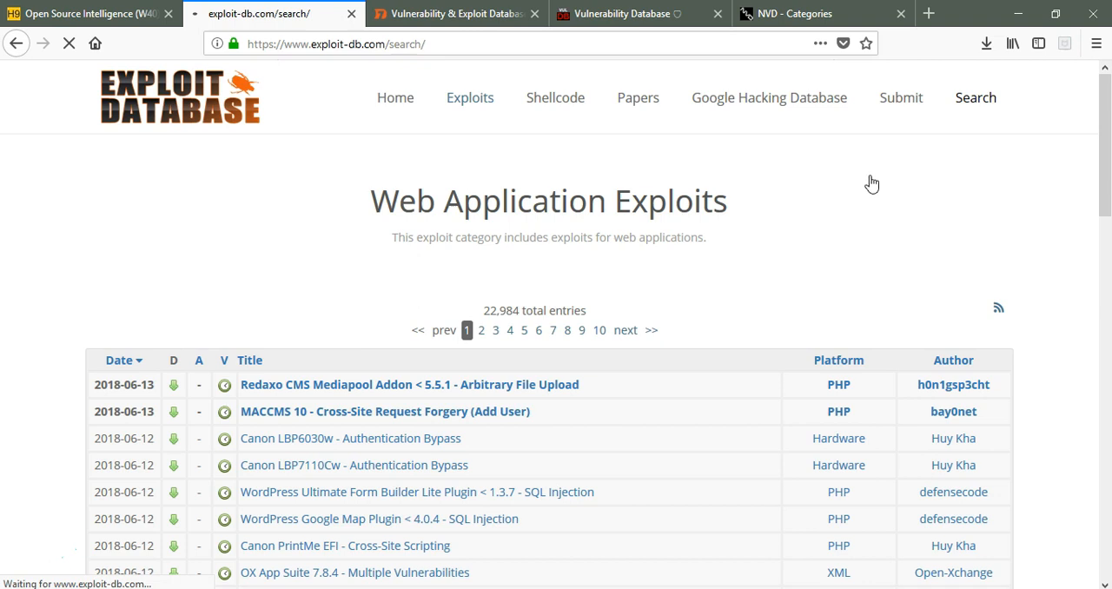
- Search Exploit-DB for ms08-067, review the seven results, then switch to Rapid7's database
left_click(976, 97)
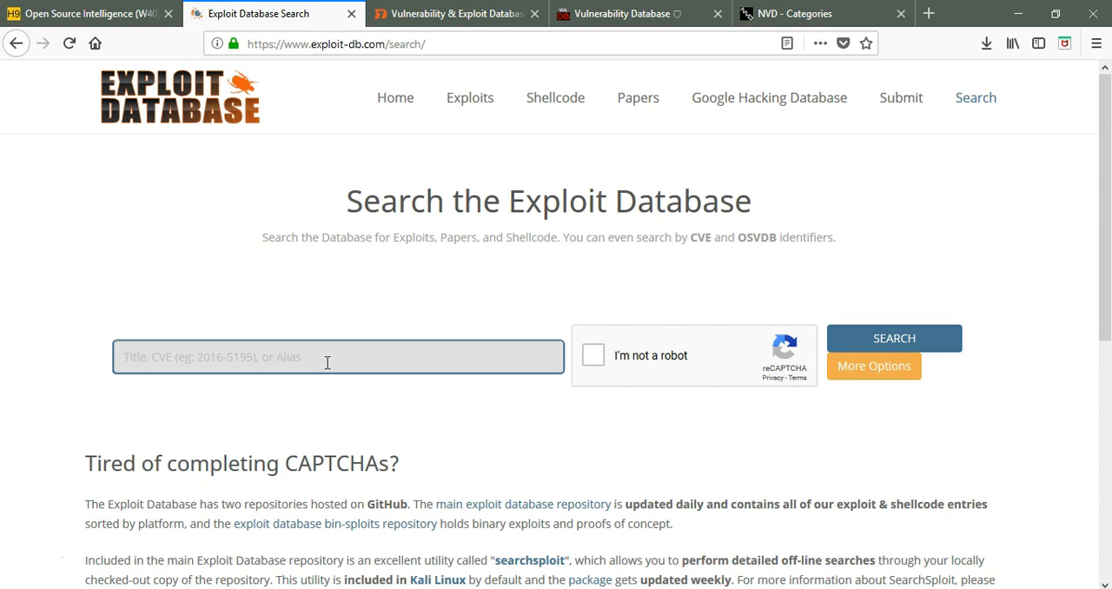
type("ms08-067")
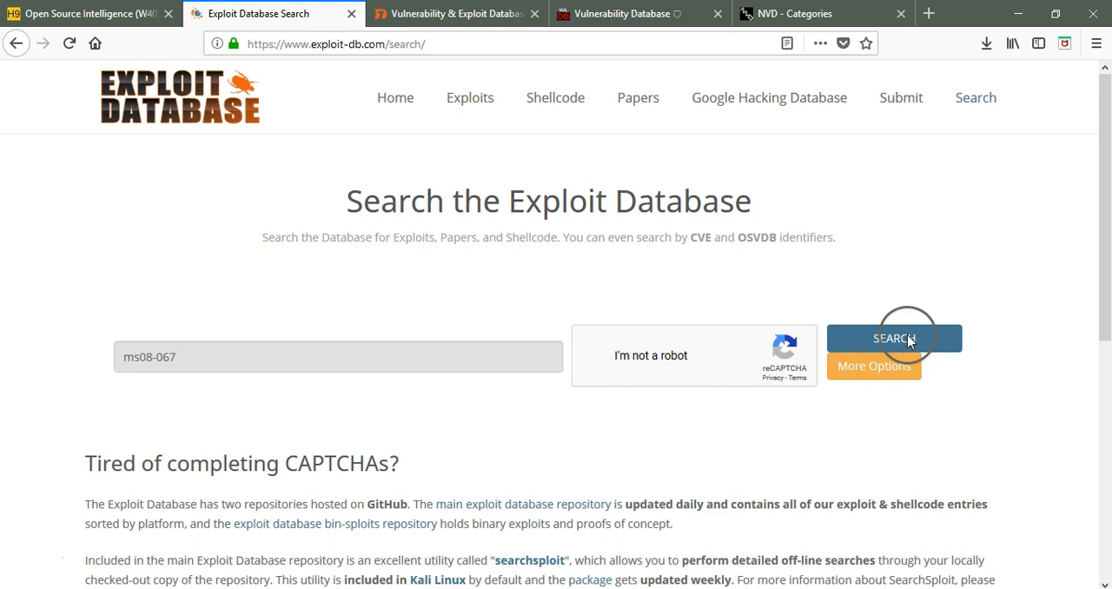
left_click(895, 338)
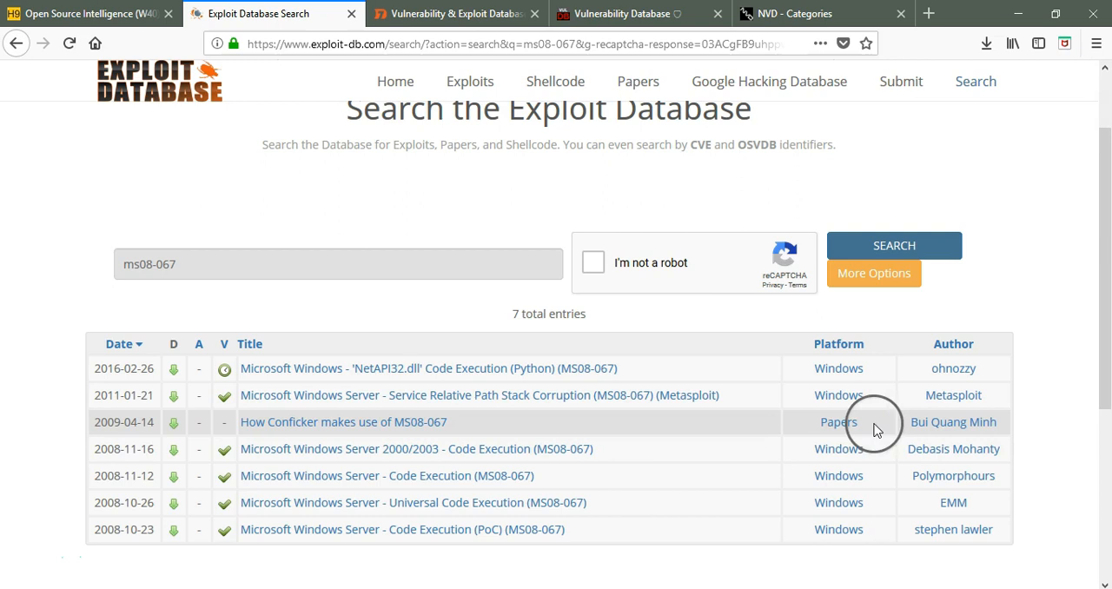
mouse_move(276, 384)
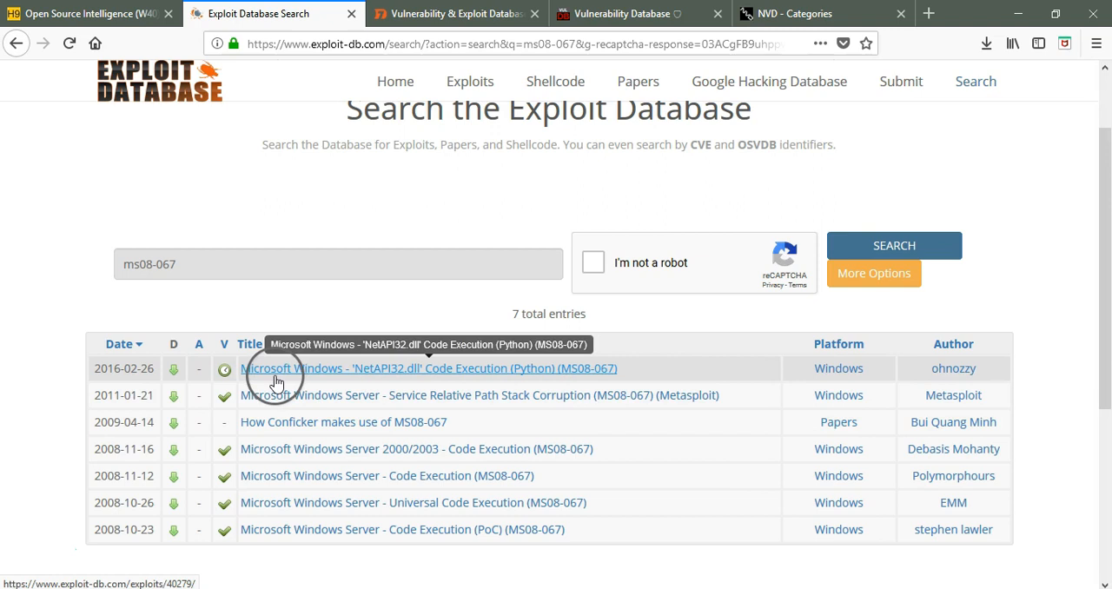
mouse_move(534, 385)
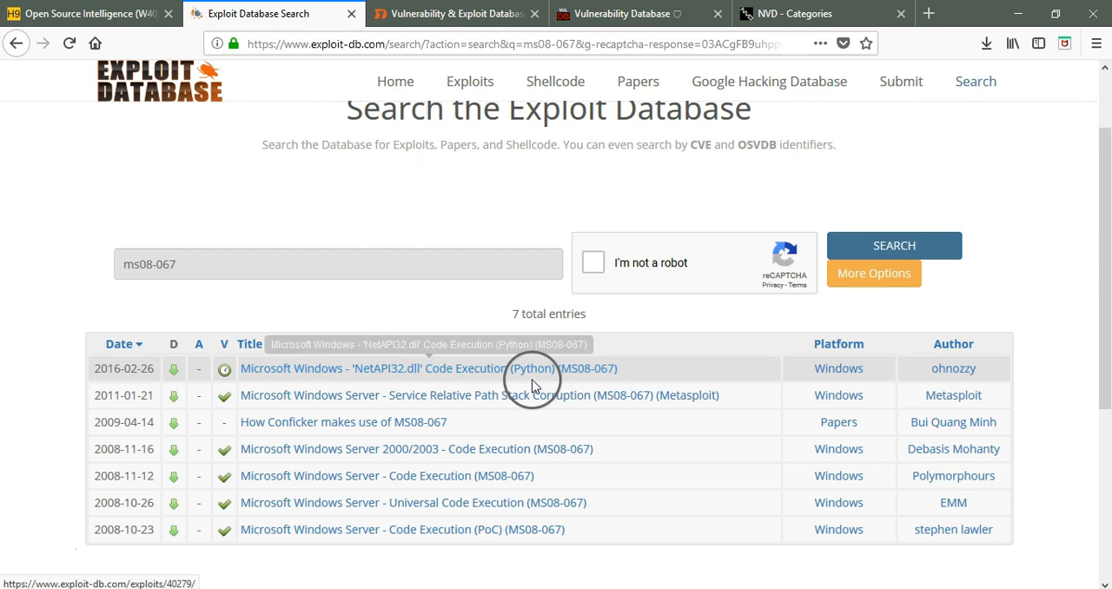
left_click(447, 14)
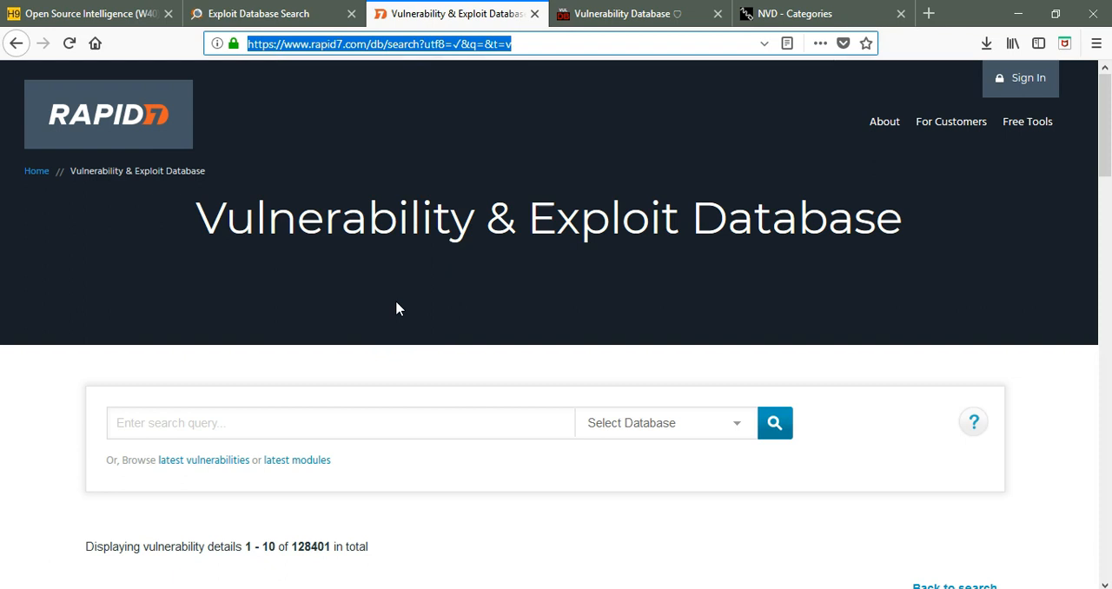
scroll("down", 3)
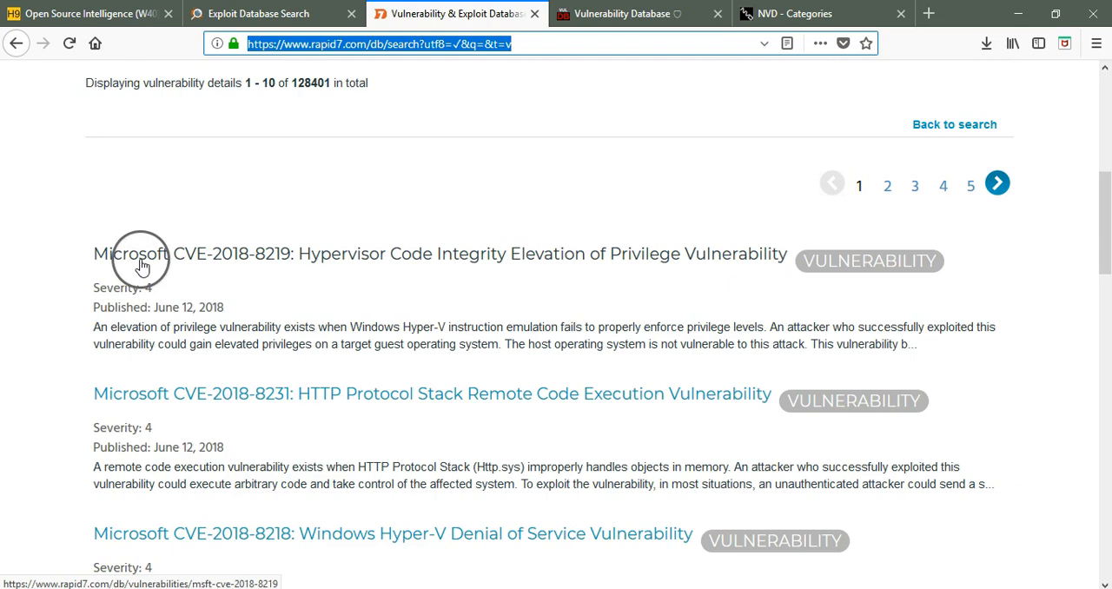
scroll("down", 3)
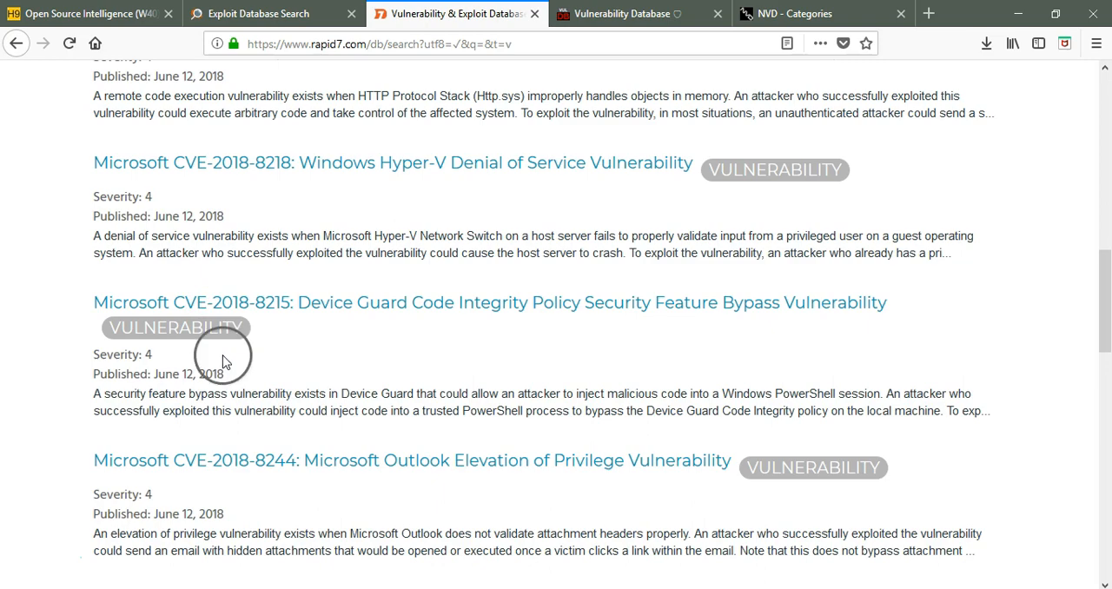
scroll("down", 3)
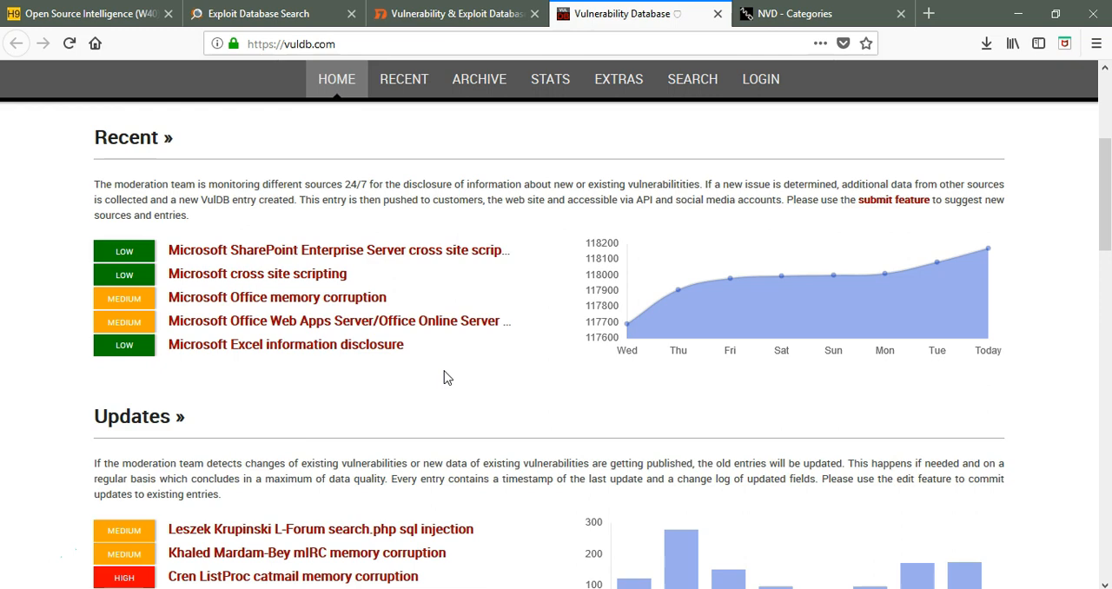
- Browse VulDB's Recent, Updates and CVSS Top 5 sections, then go to NVD Categories
scroll("down", 3)
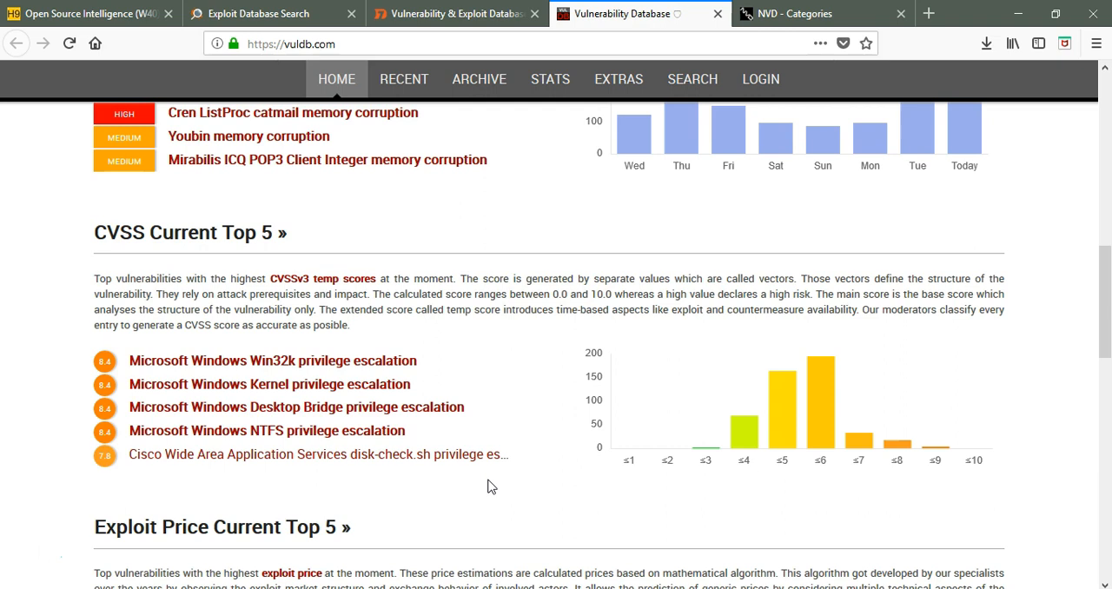
left_click(820, 15)
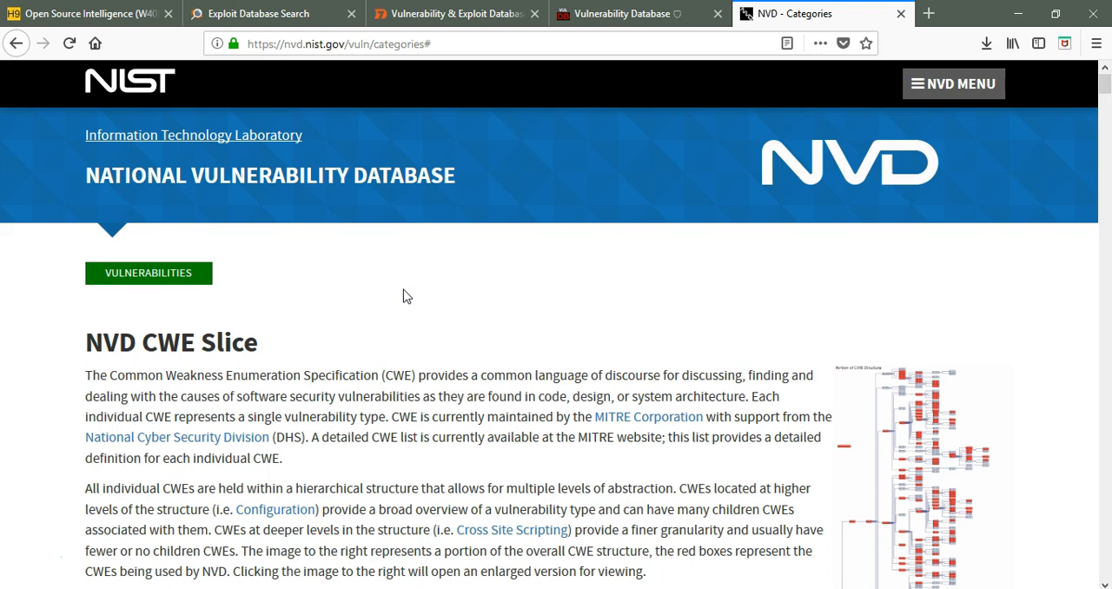
- Scroll the NVD CWE Slice table and open the Buffer Errors (CWE-119) definition
scroll("down", 3)
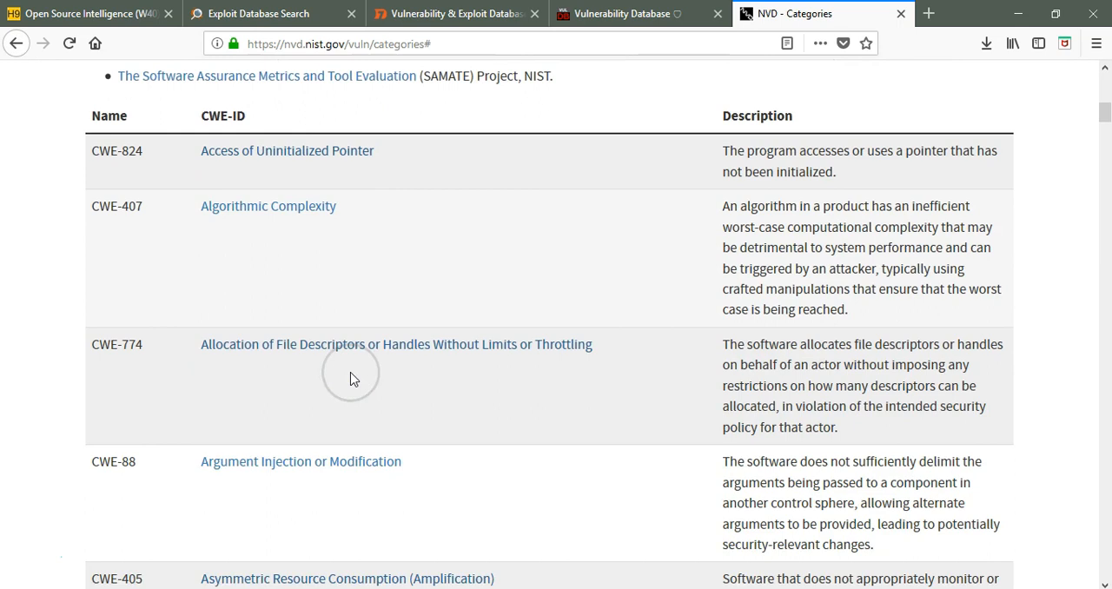
scroll("up", 3)
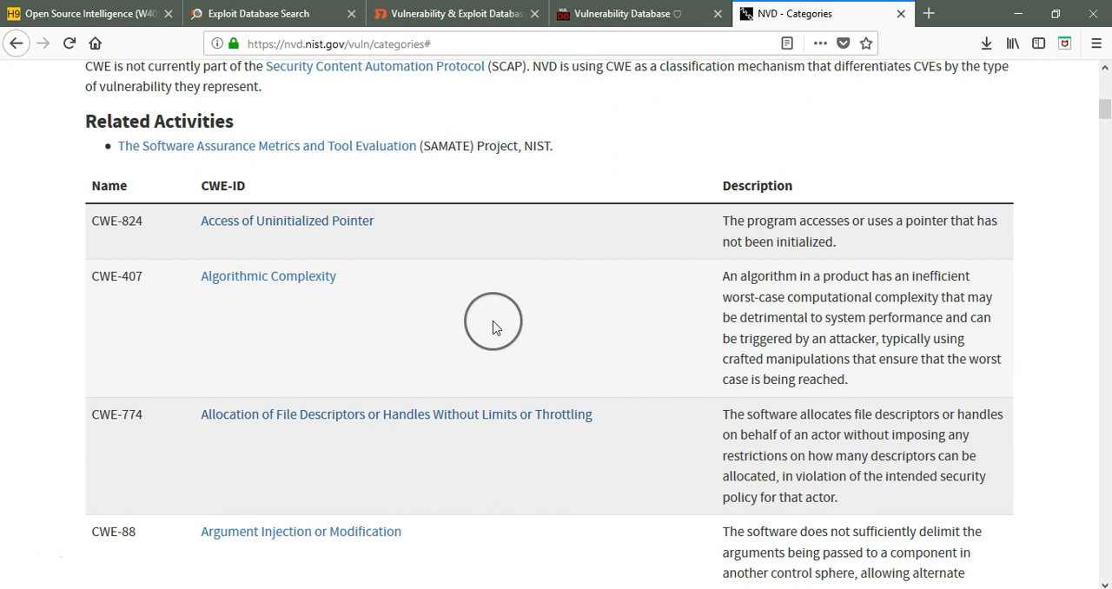
scroll("down", 3)
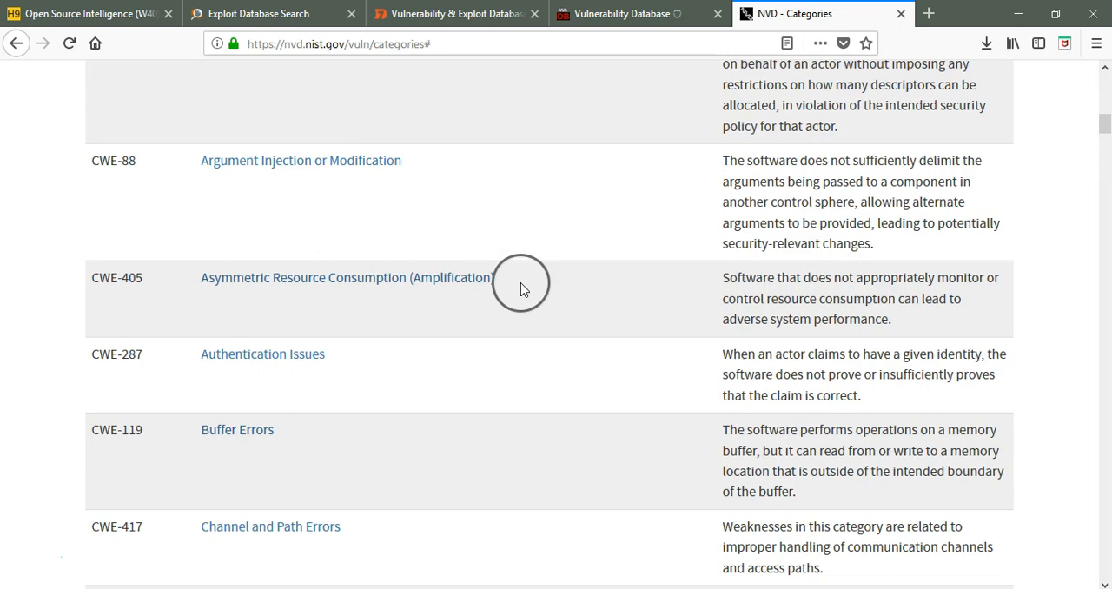
left_click(237, 430)
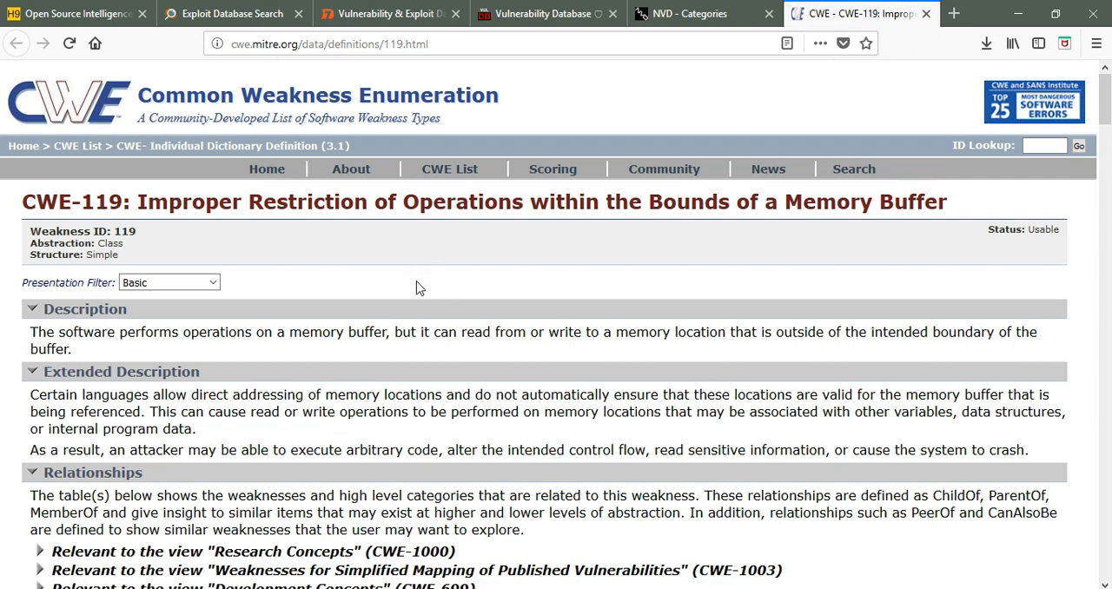
scroll("down", 3)
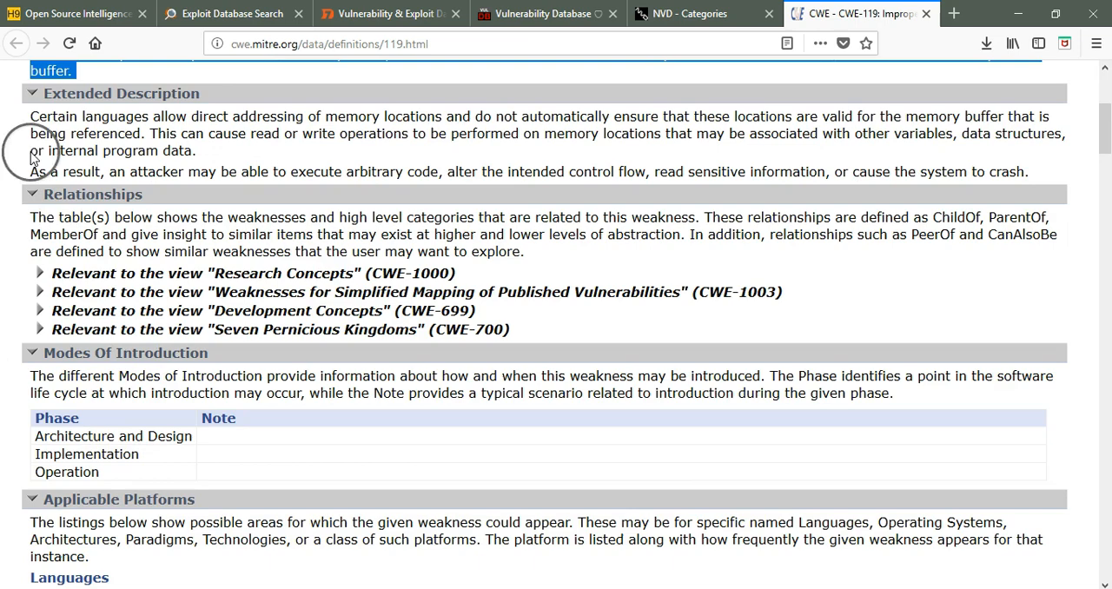
scroll("down", 3)
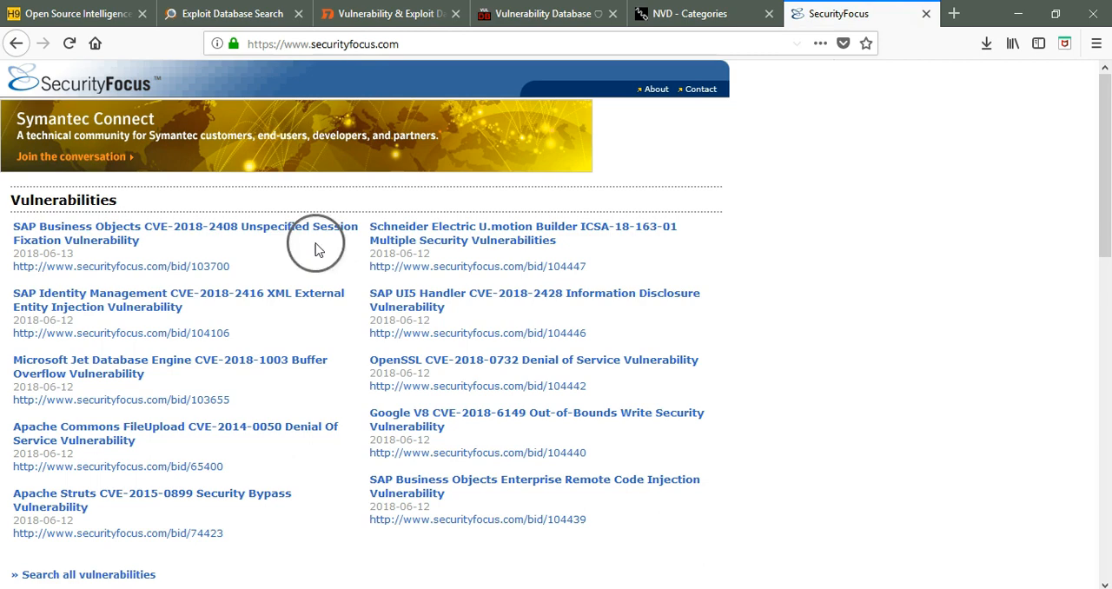
- Open Bugtraq 103700, the SAP Business Objects CVE-2018-2408 session fixation entry
scroll("down", 3)
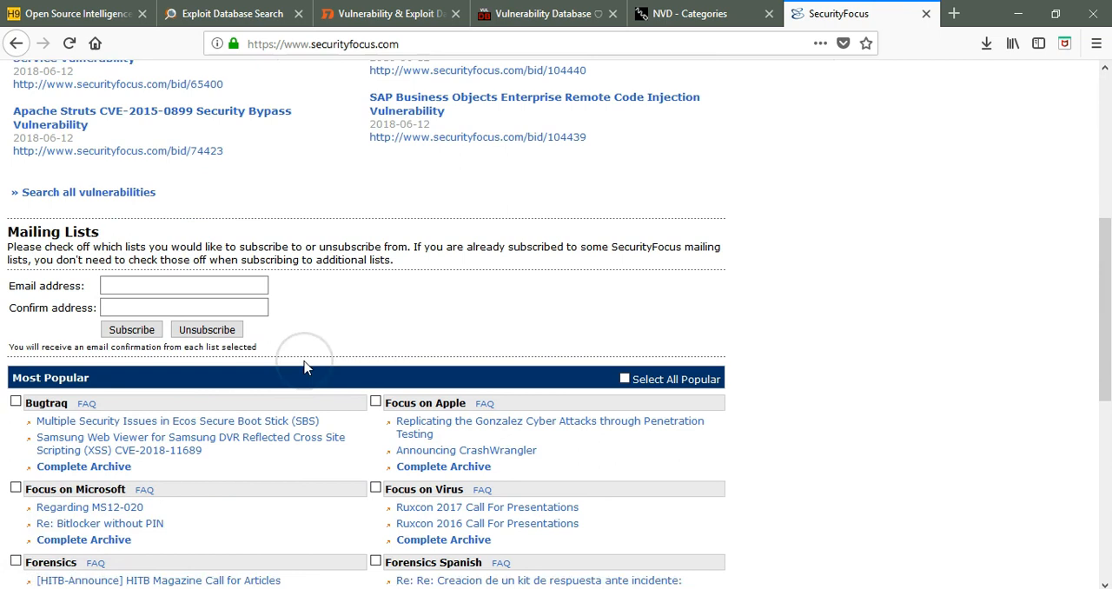
scroll("up", 3)
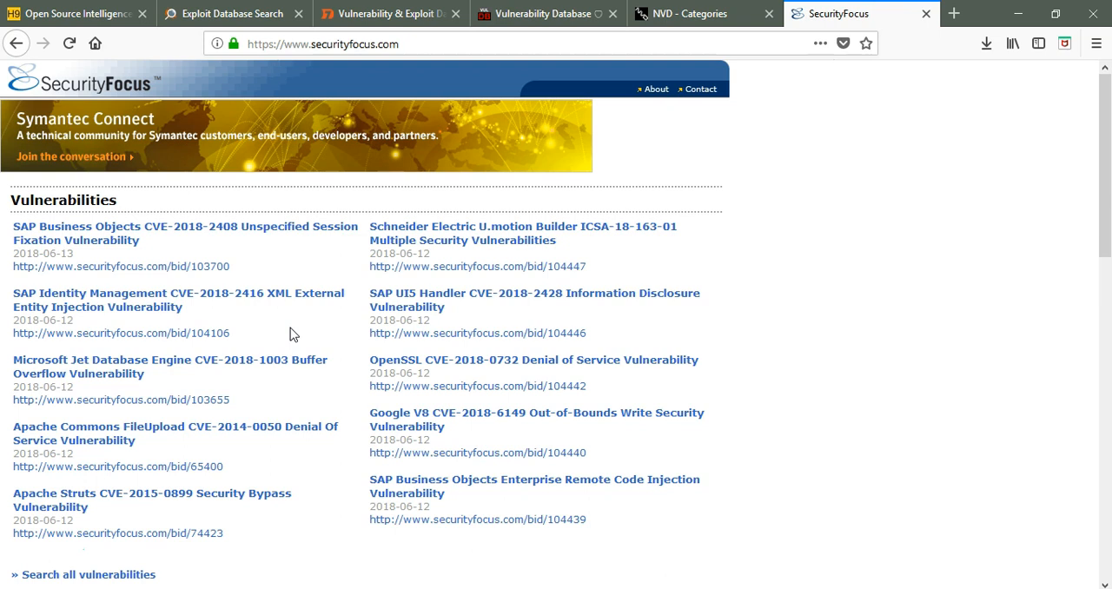
left_click(174, 225)
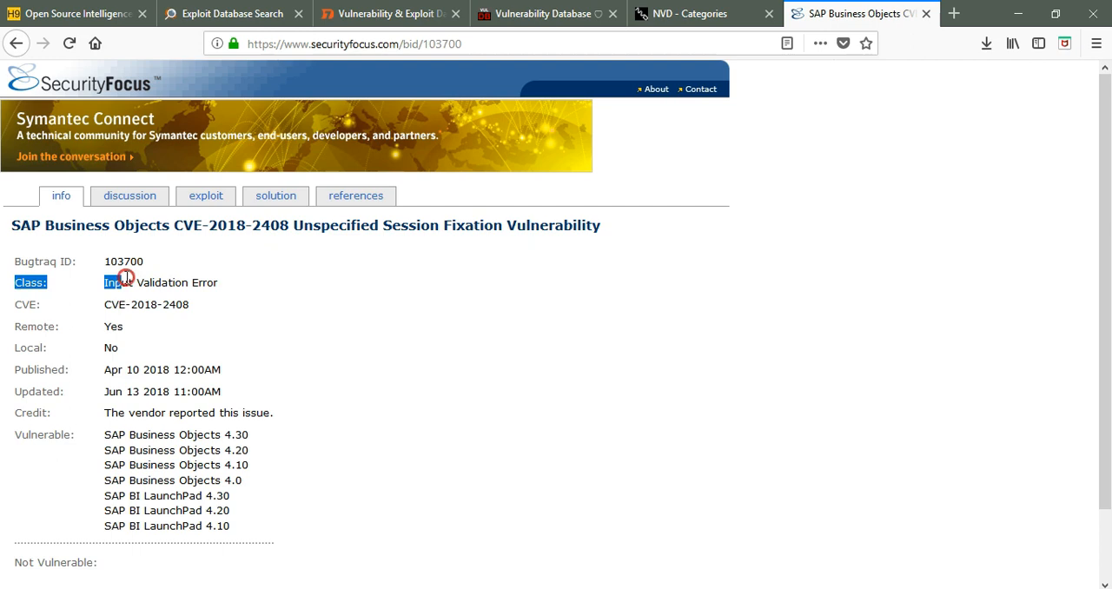
- Open the exploit tab of SecurityFocus Bugtraq 103700 to confirm no known working exploits
left_click(206, 195)
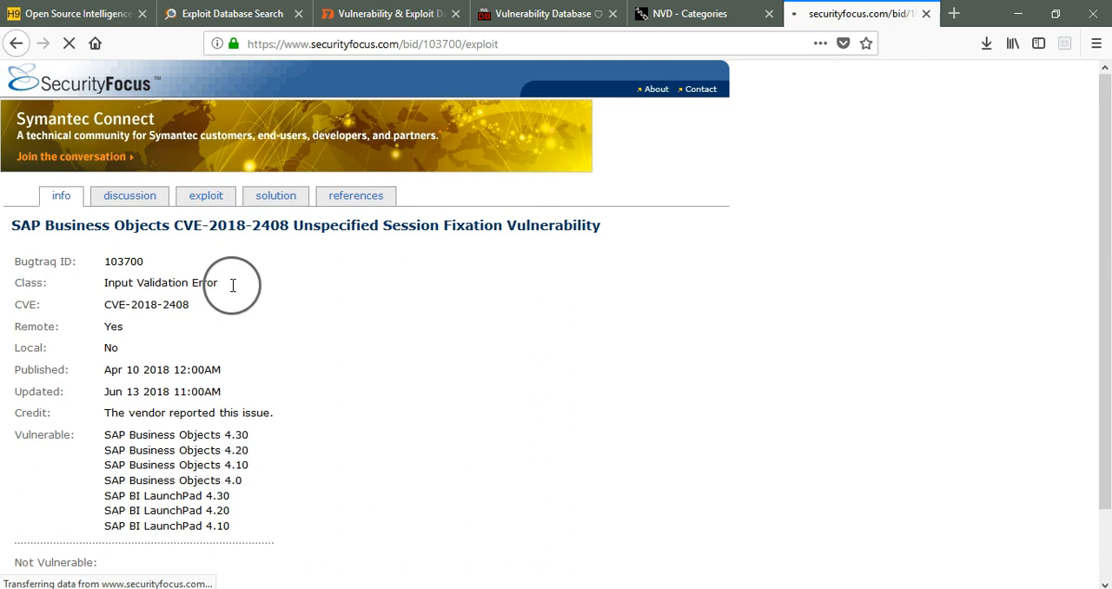
left_click(206, 195)
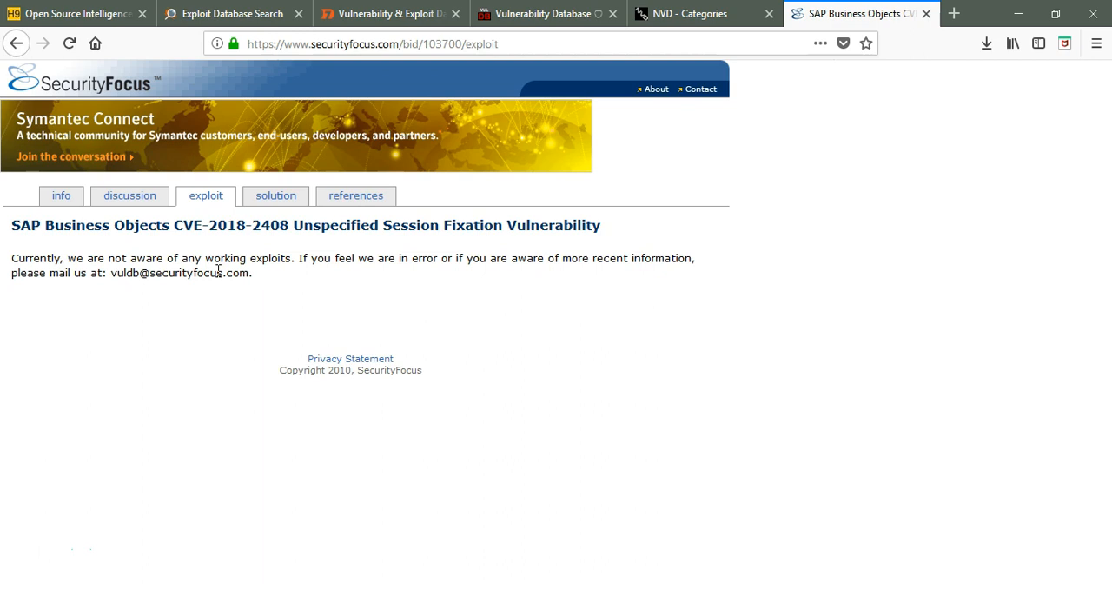
left_click(396, 317)
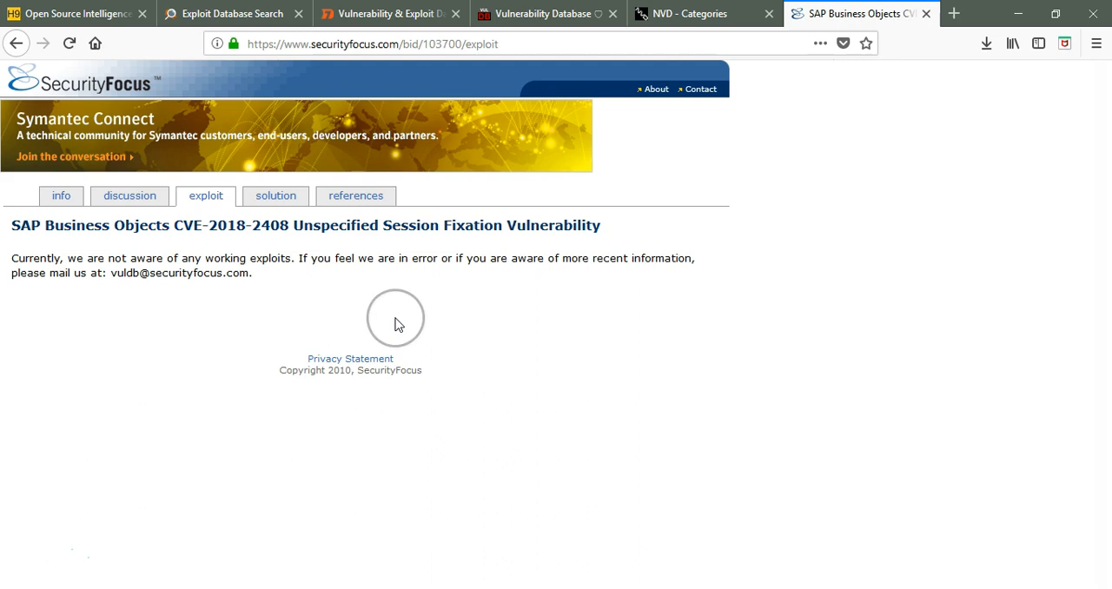
mouse_move(564, 343)
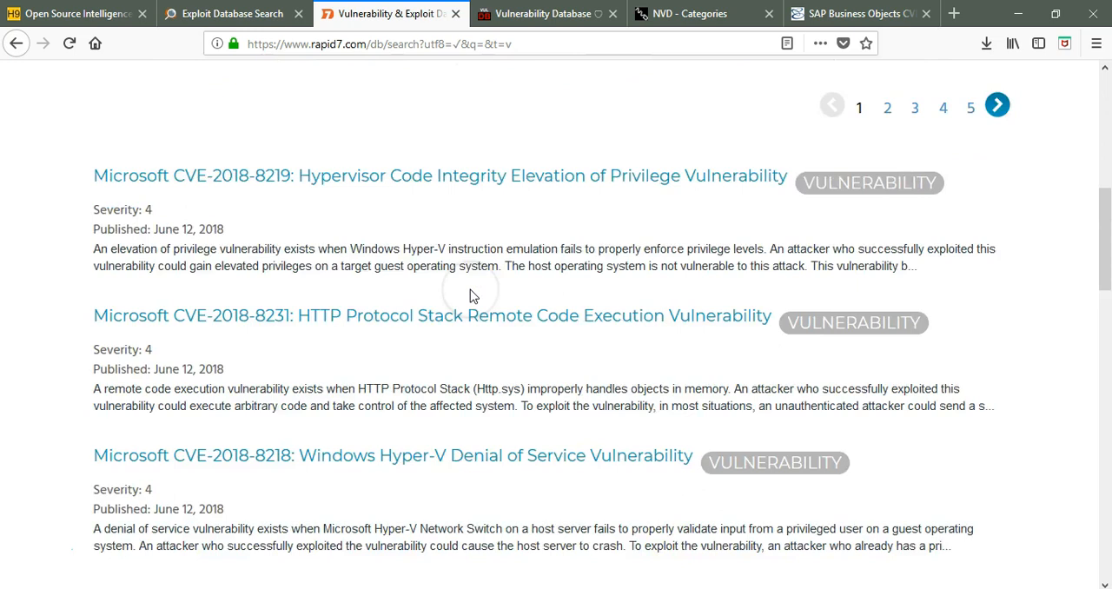
- Scroll up to the Rapid7 search box above the 128,401-entry vulnerability listing
scroll("up", 3)
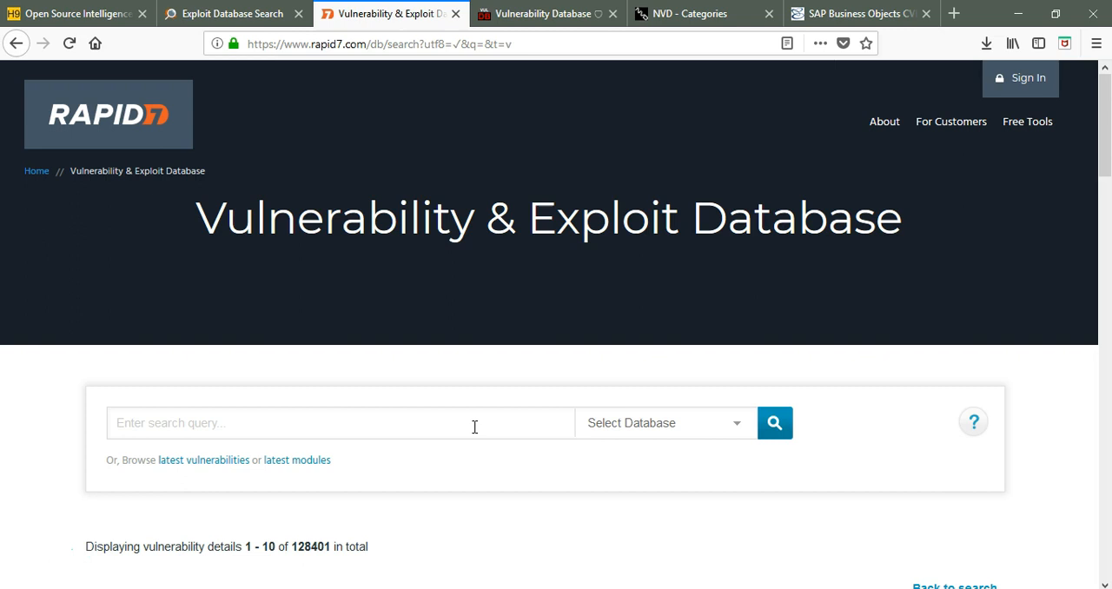